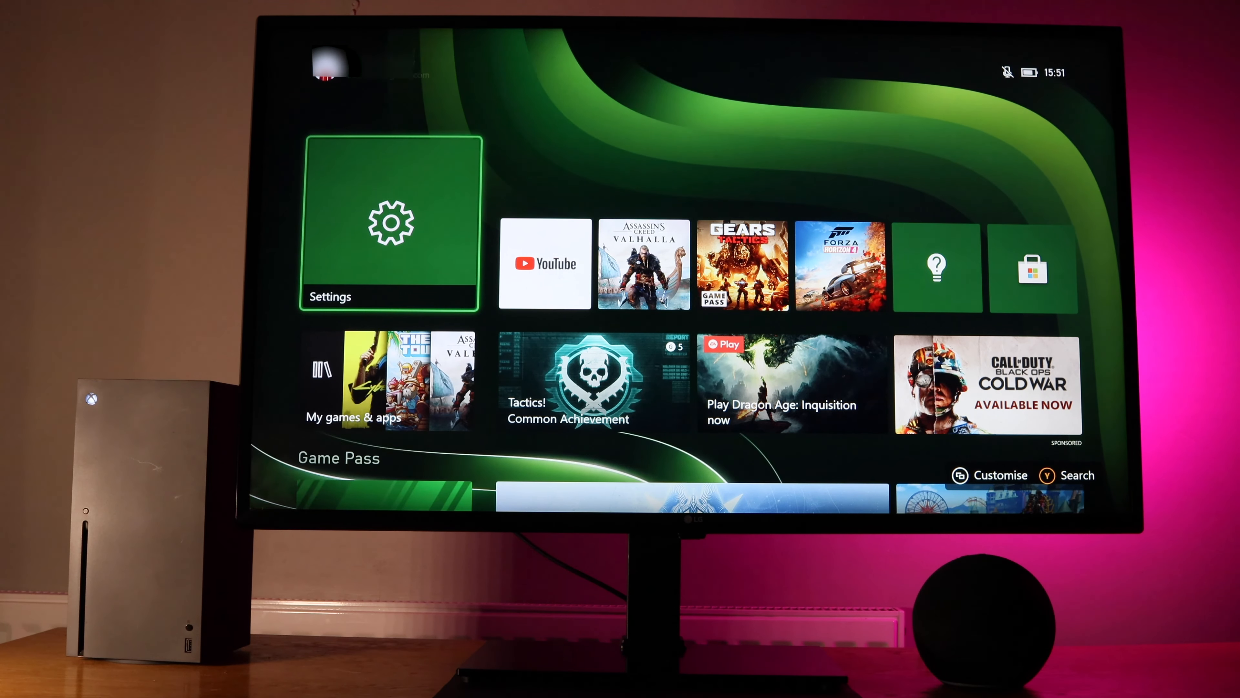
# - Enable digital assistants under Settings > Devices & connections > Digital assistants
pyautogui.click(388, 229)
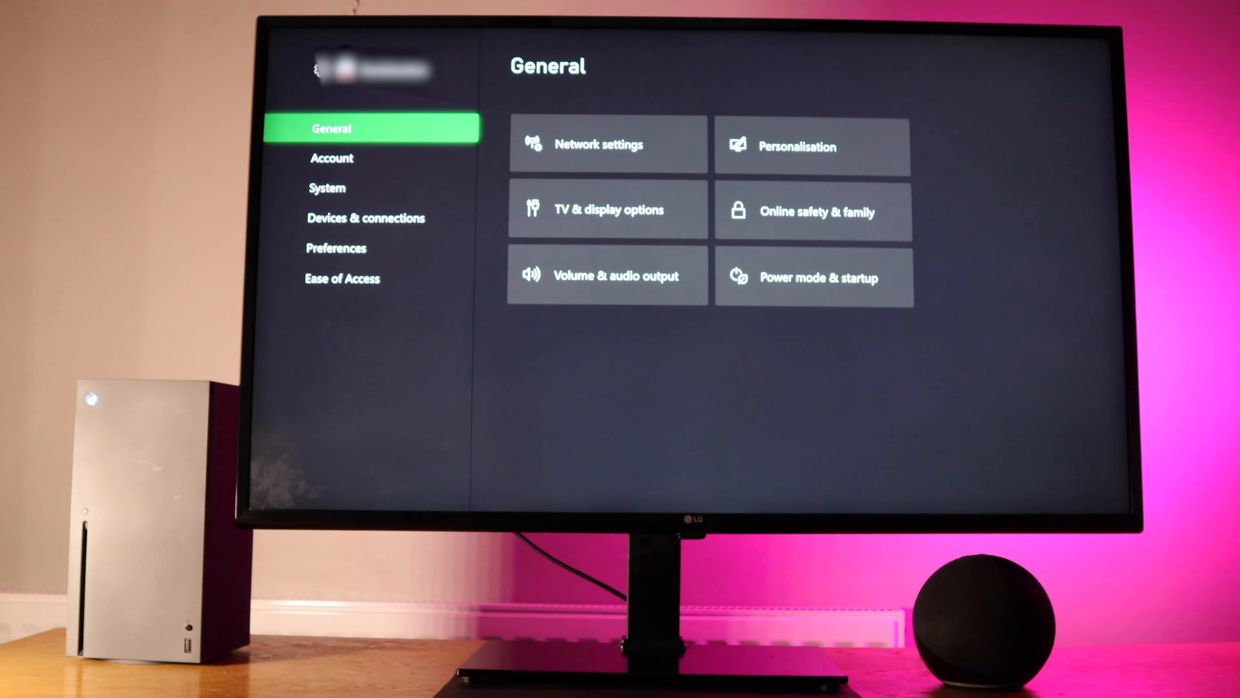
pyautogui.click(364, 218)
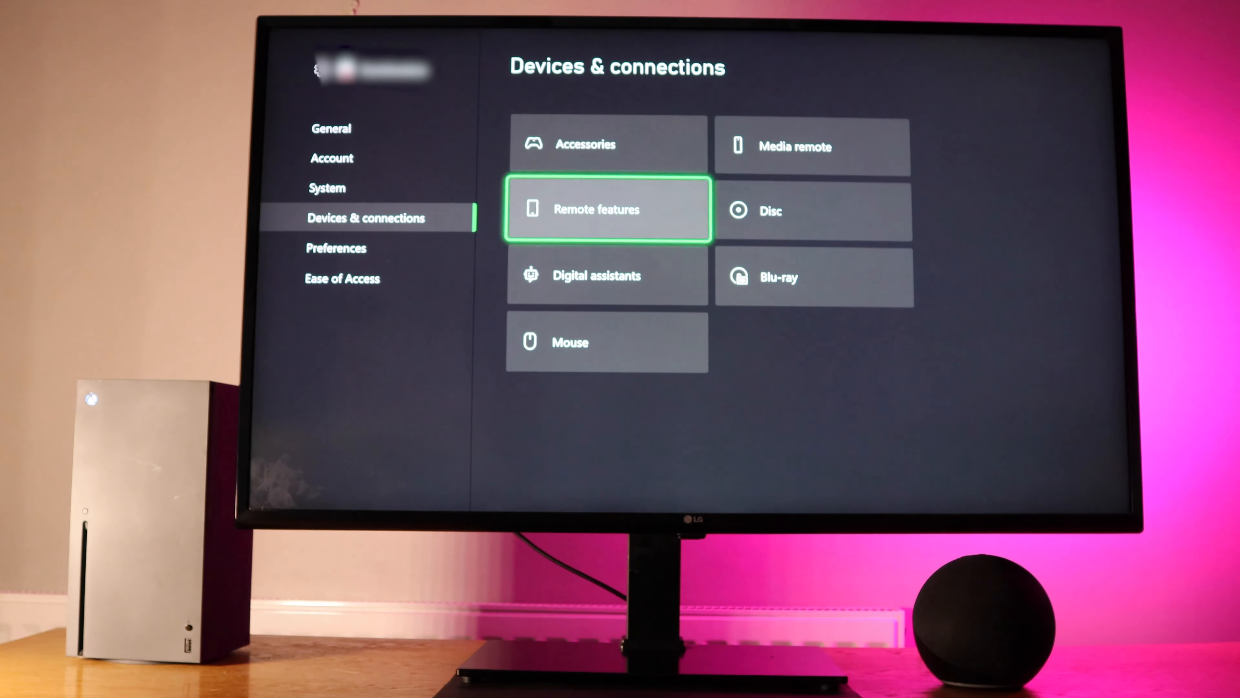
pyautogui.click(607, 276)
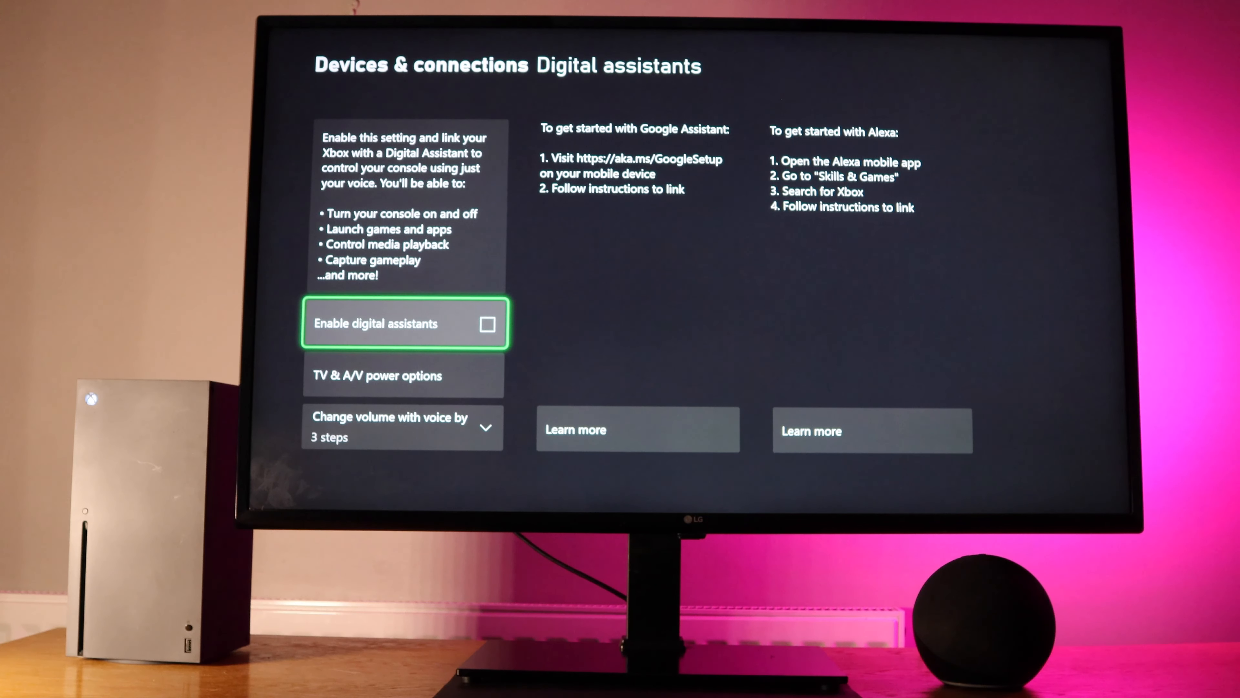
pyautogui.click(485, 324)
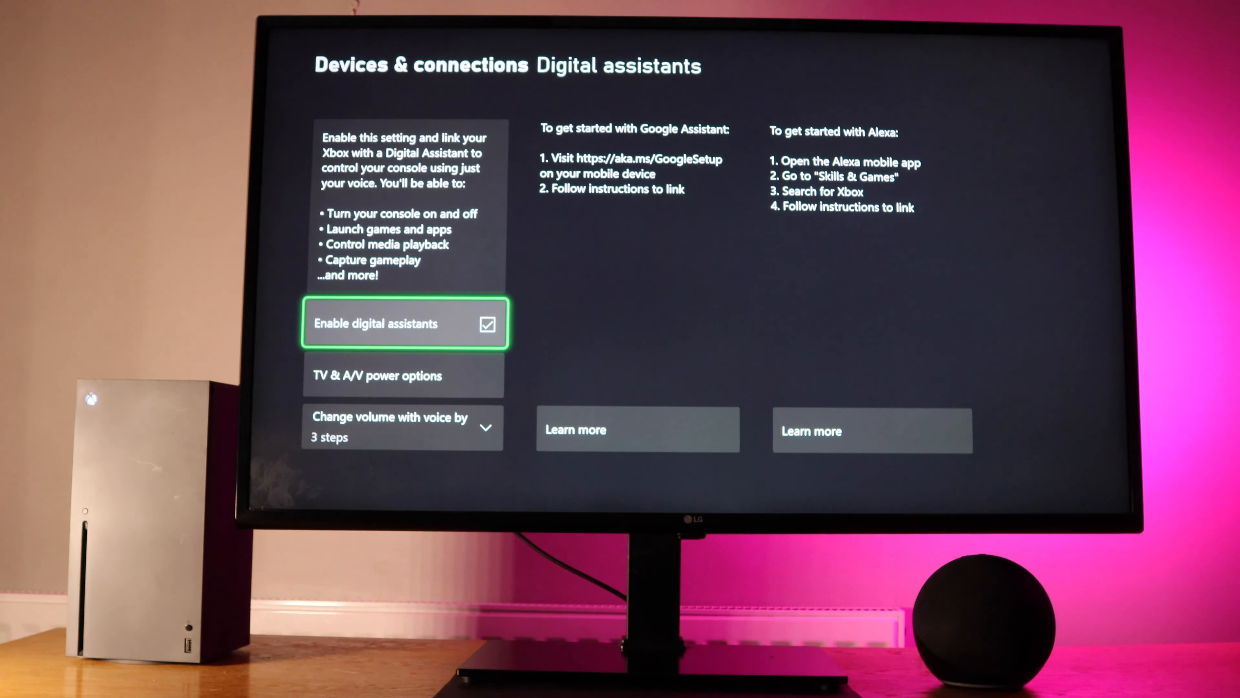
pyautogui.press('Down')
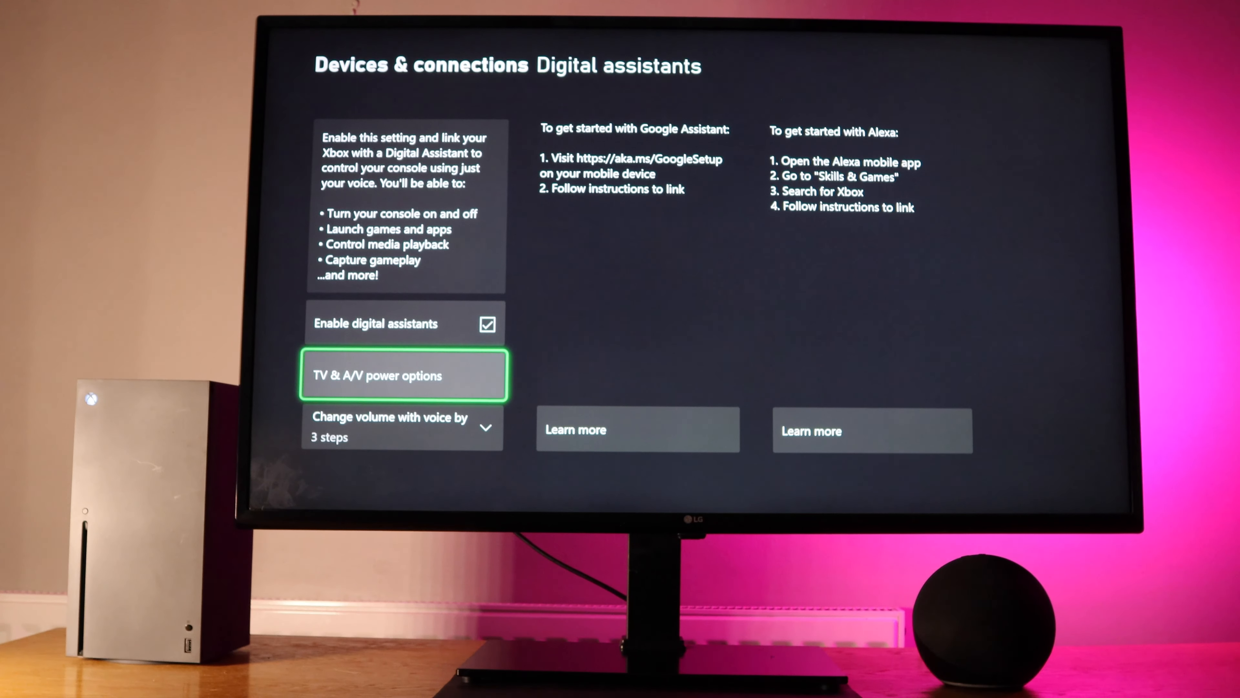
pyautogui.click(403, 375)
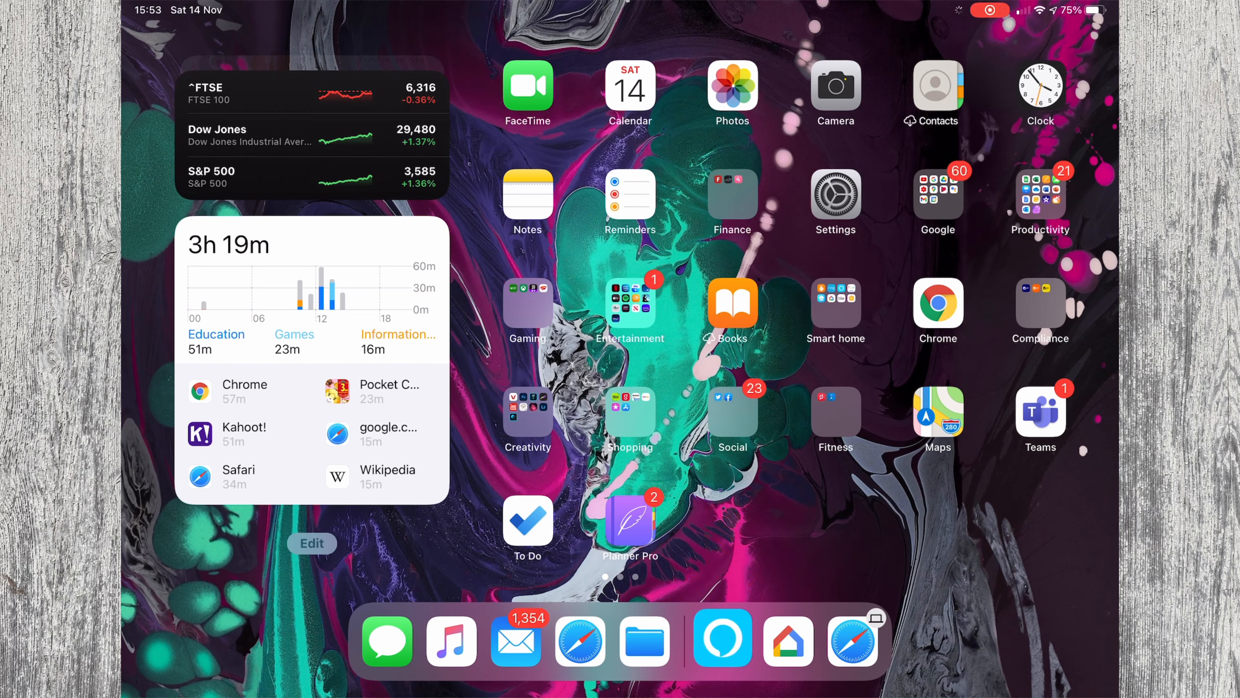
# - Enable the Xbox skill from Alexa's Skills & Games and link the Xbox account
pyautogui.click(721, 637)
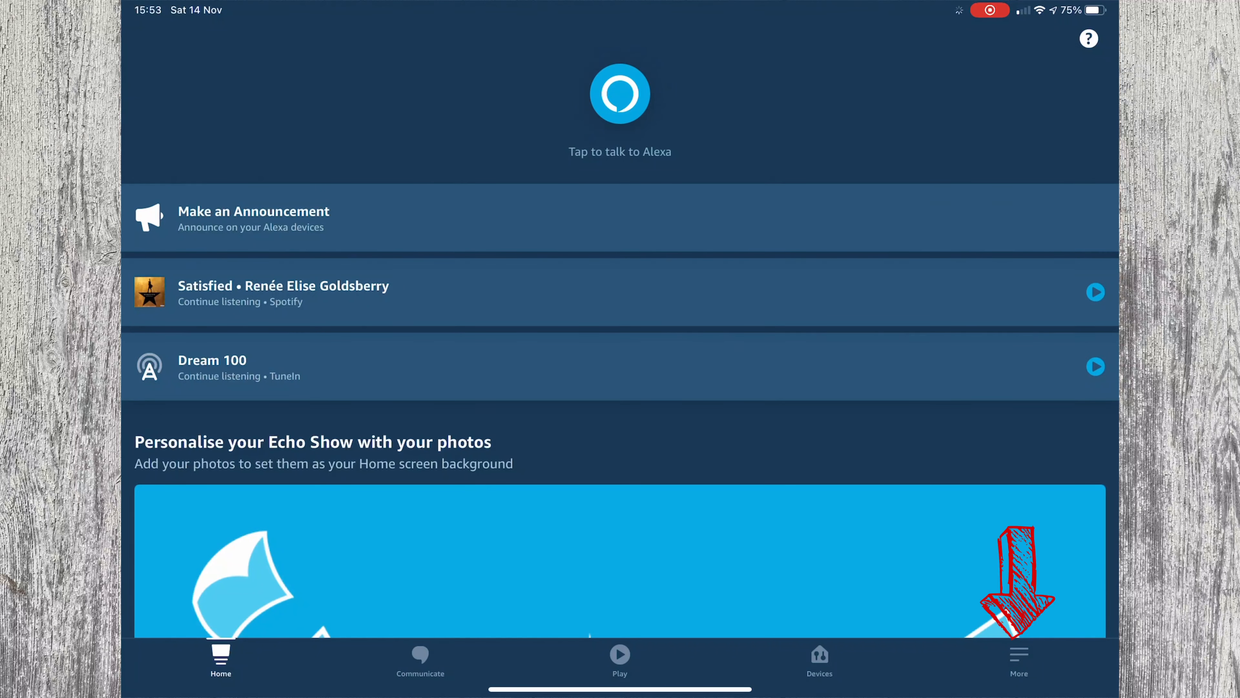
pyautogui.click(1018, 660)
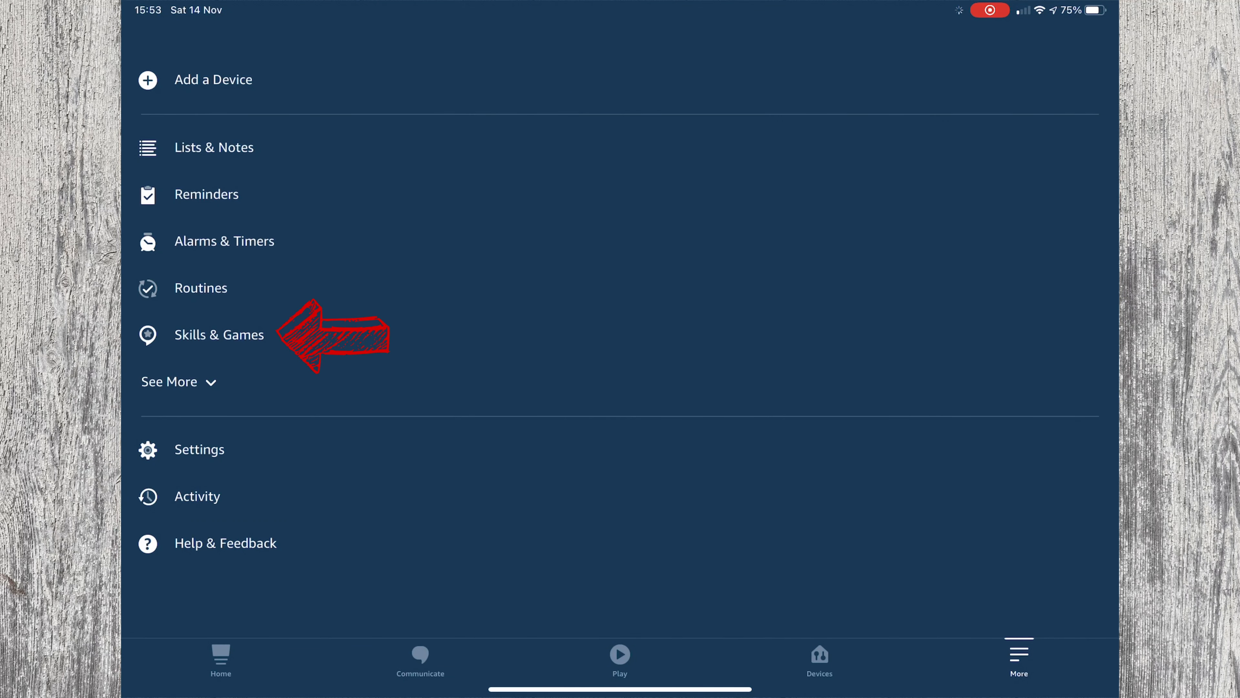
pyautogui.click(219, 334)
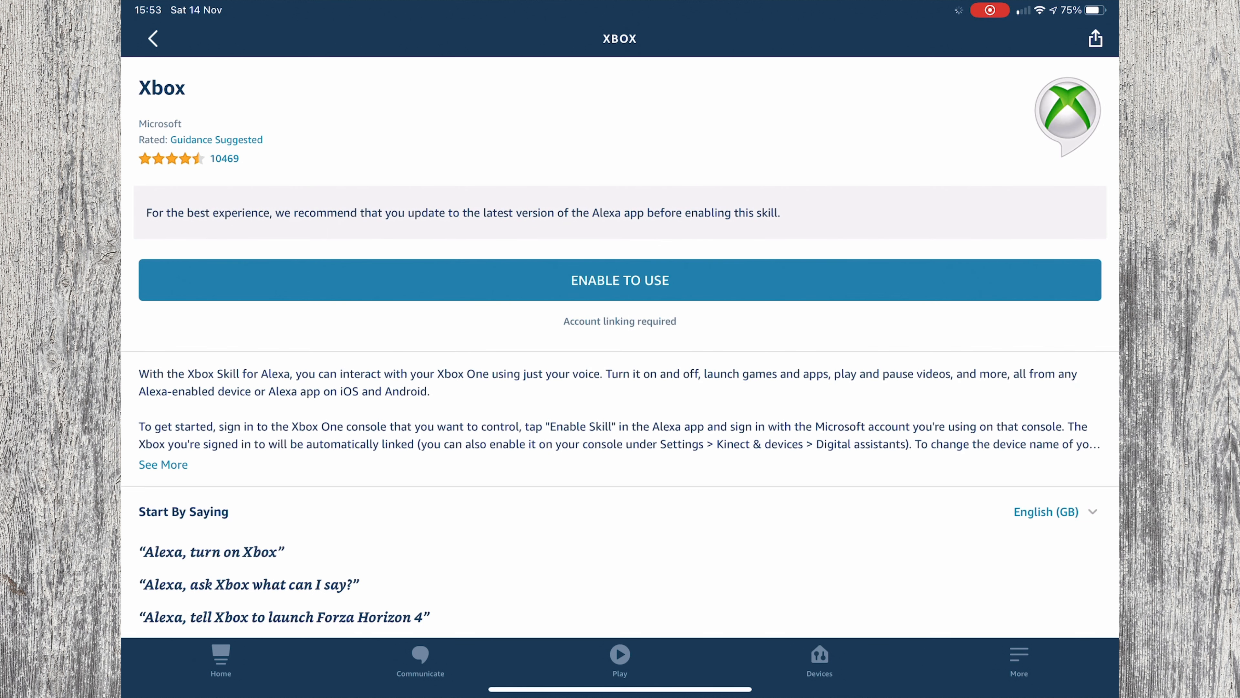
pyautogui.click(619, 280)
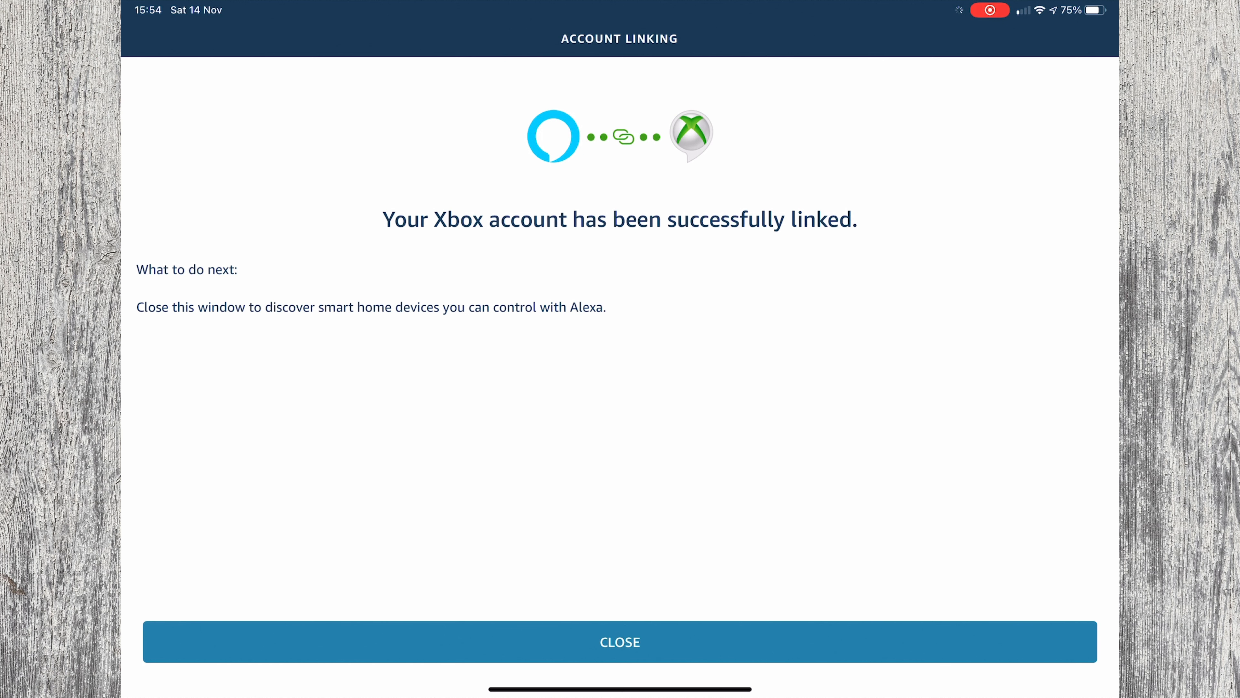
# - Select the Xbox console and link it with the Round Echo speaker
pyautogui.click(619, 642)
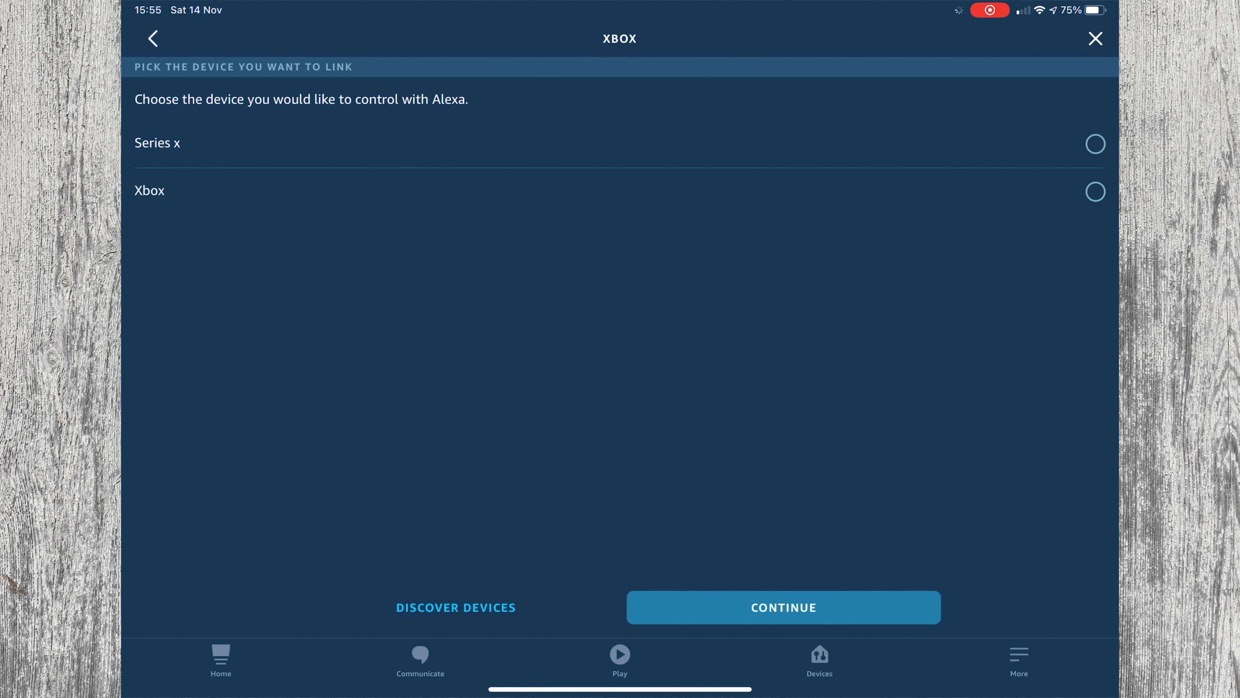
pyautogui.click(782, 606)
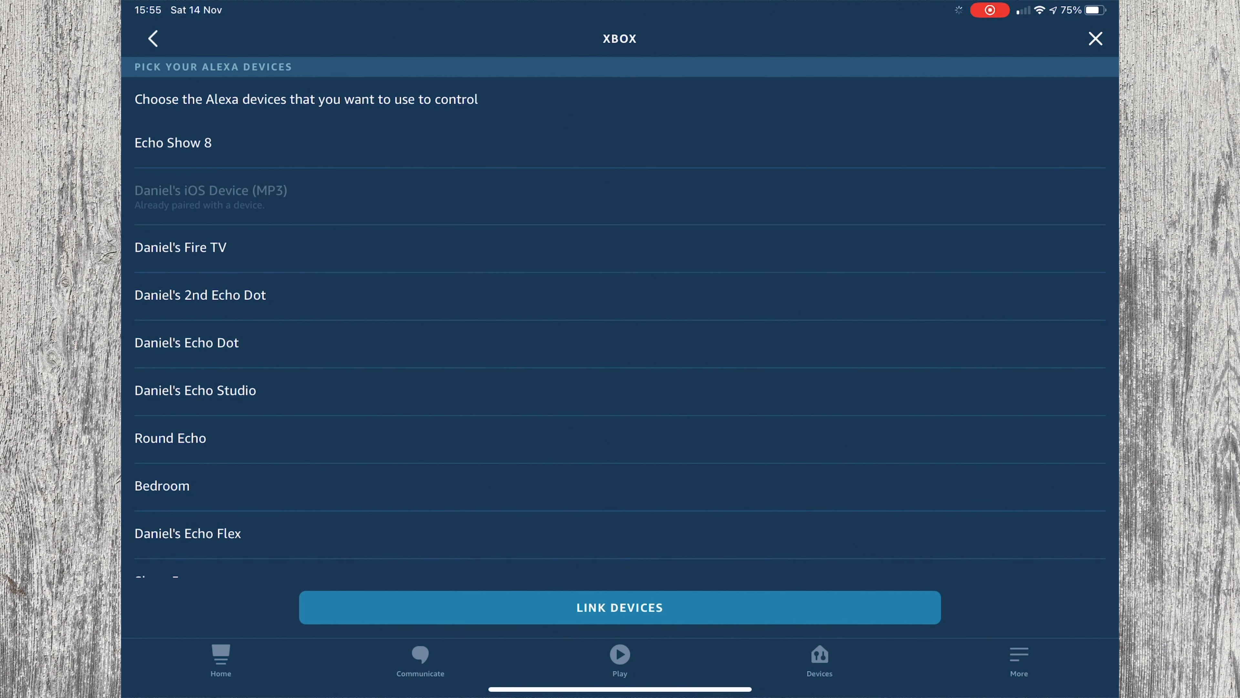
pyautogui.click(619, 437)
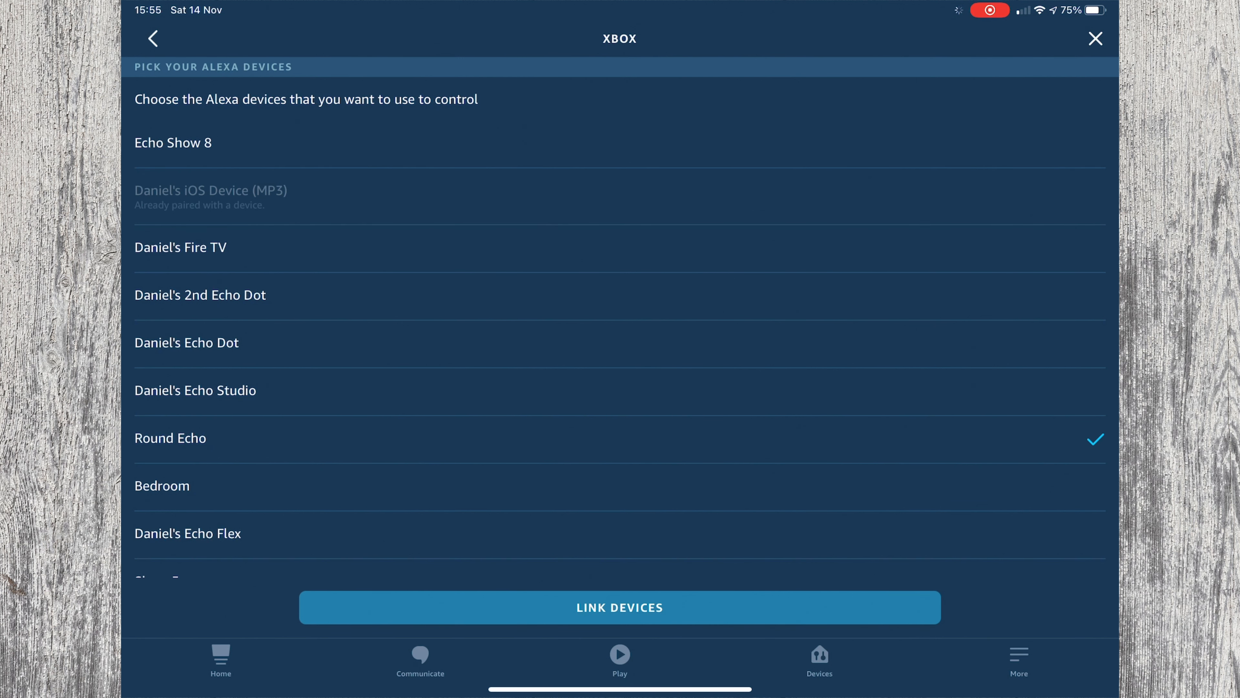
pyautogui.click(620, 607)
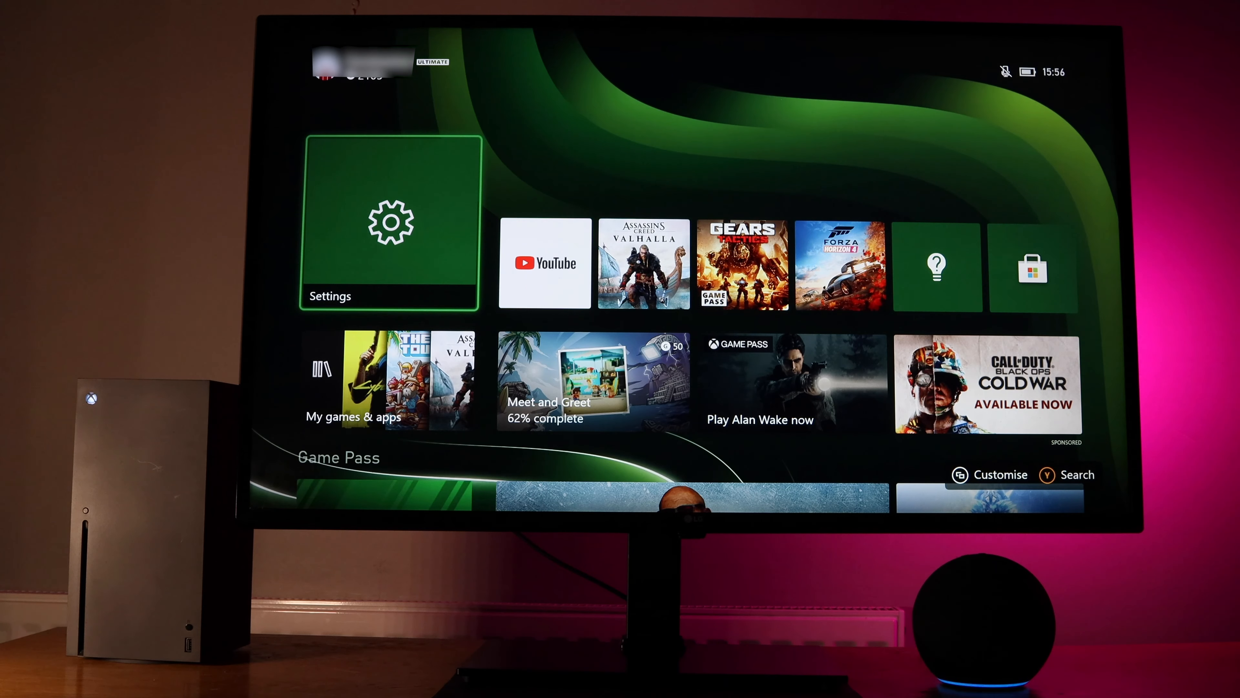
# - Launch the YouTube app from the Xbox Home screen
pyautogui.click(643, 263)
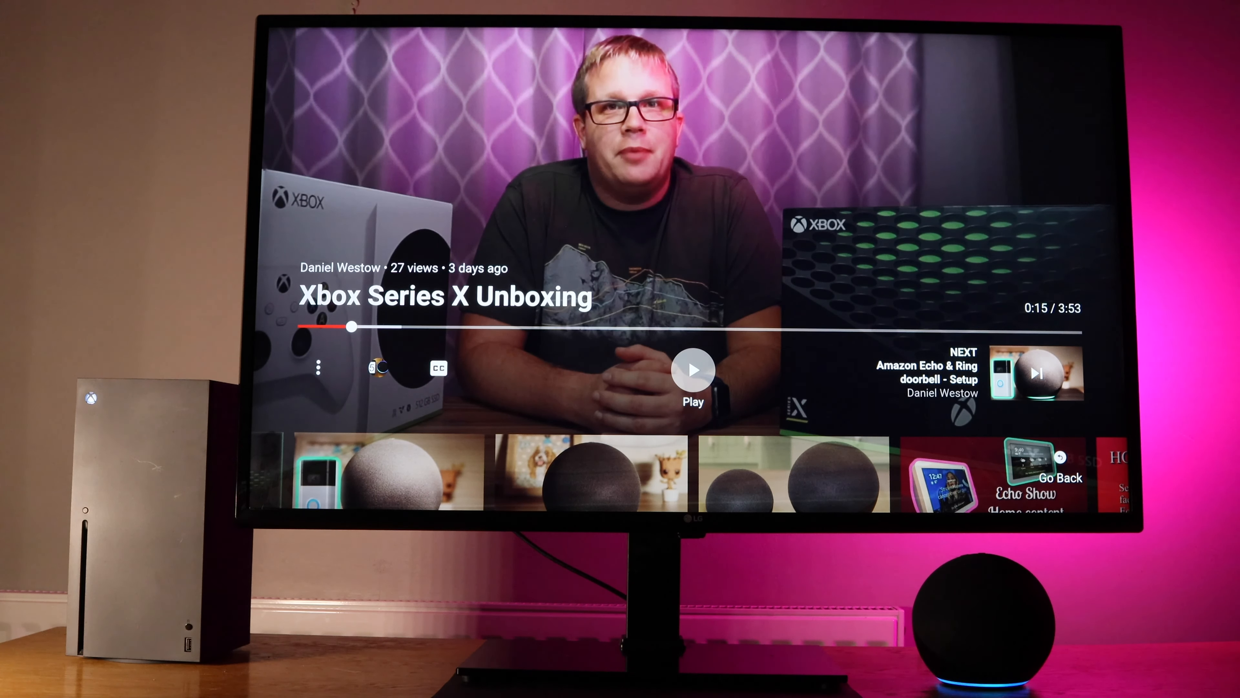
# - Resume playing the paused Xbox Series X Unboxing video
pyautogui.click(691, 370)
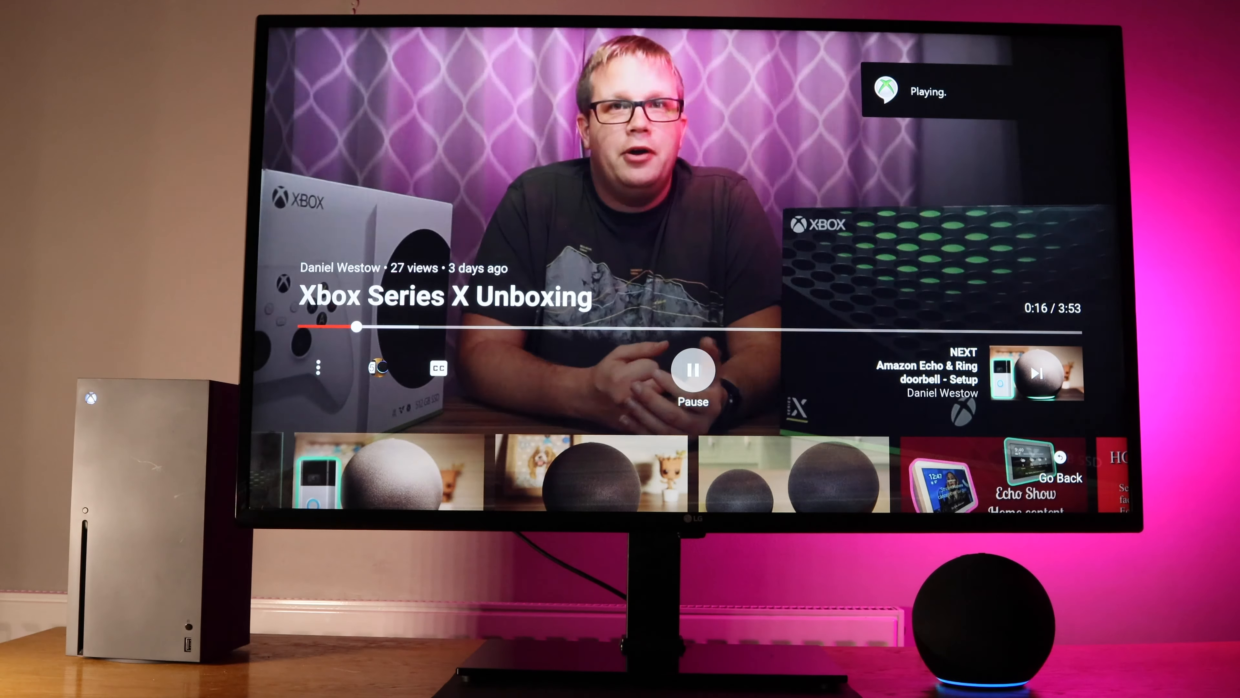